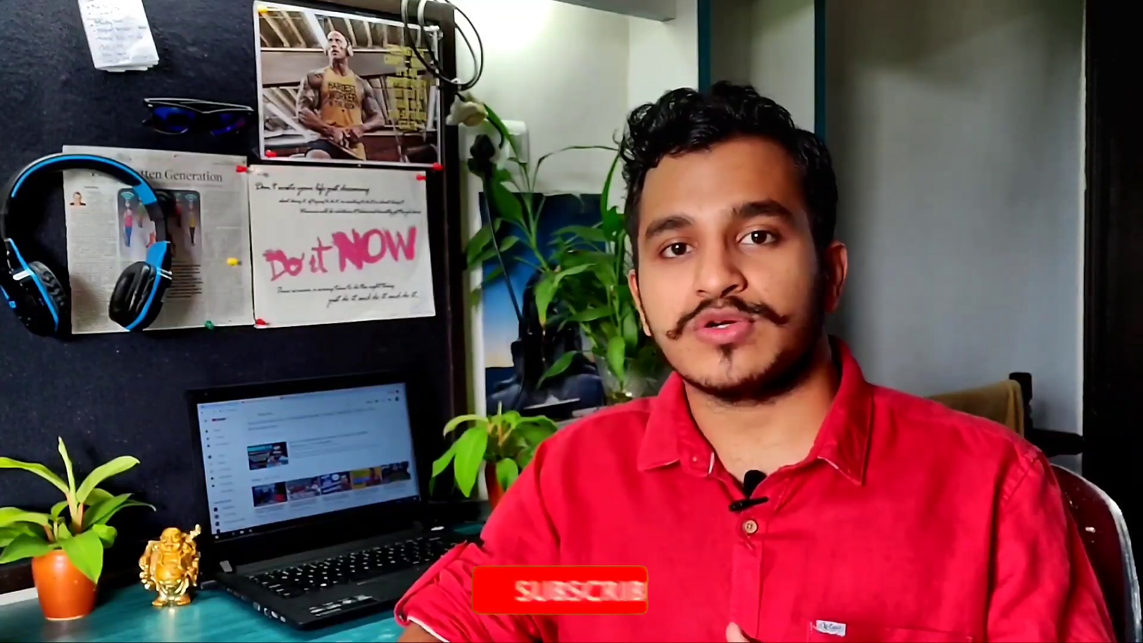
click(558, 585)
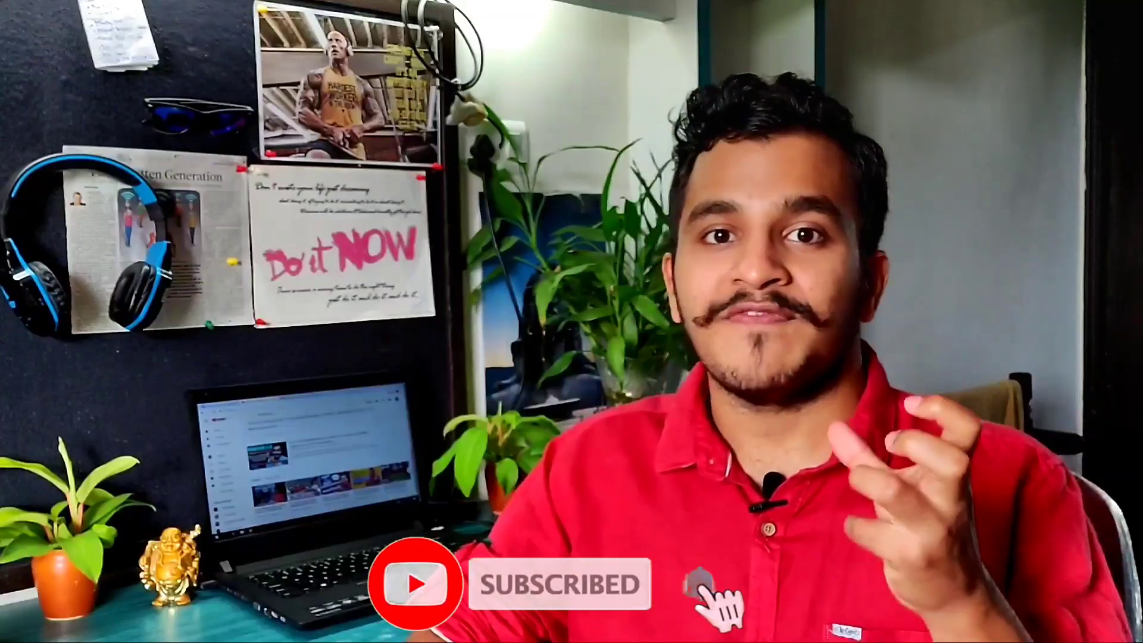